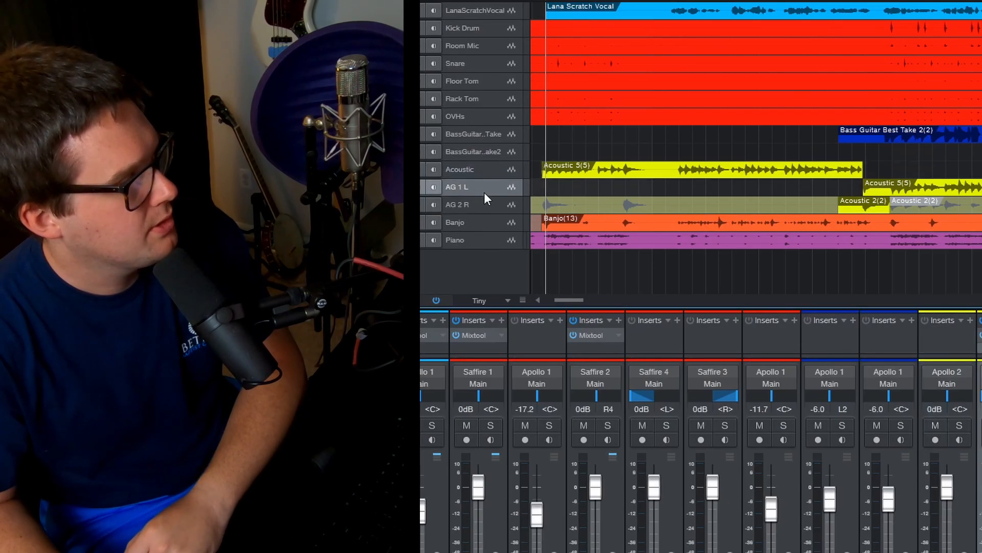
- Drag the second Acoustic 5 clip from AG 1 L up onto the Acoustic track
click(458, 204)
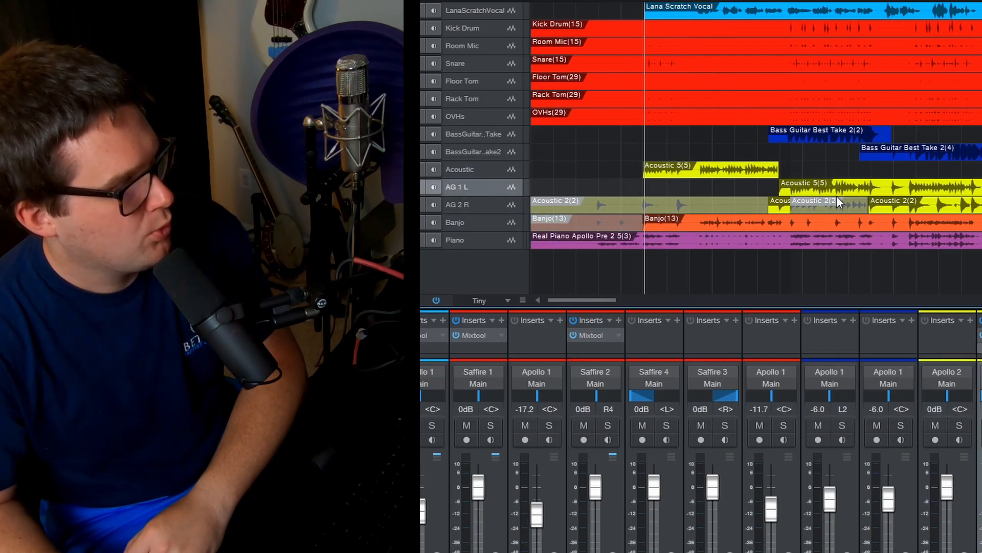
mouse_move(840, 202)
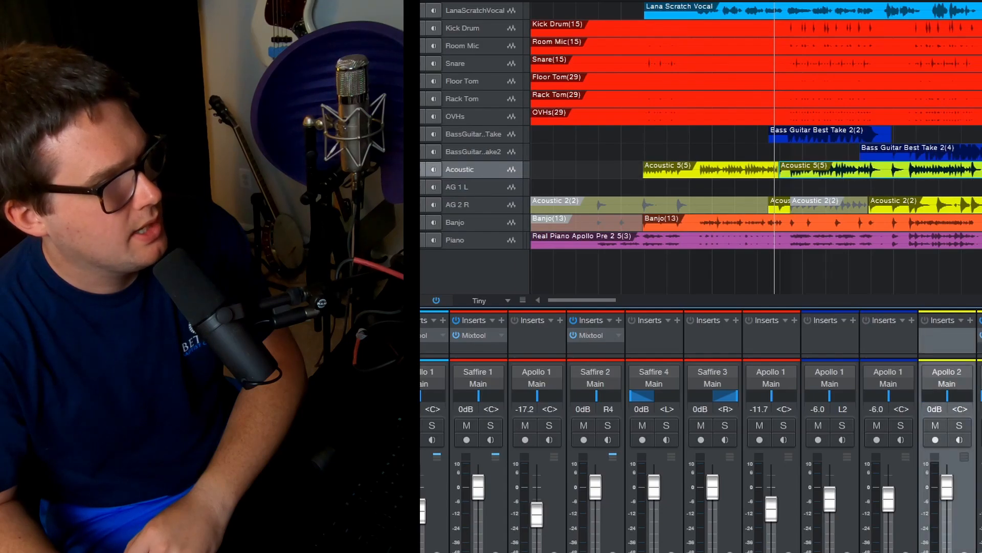
click(457, 187)
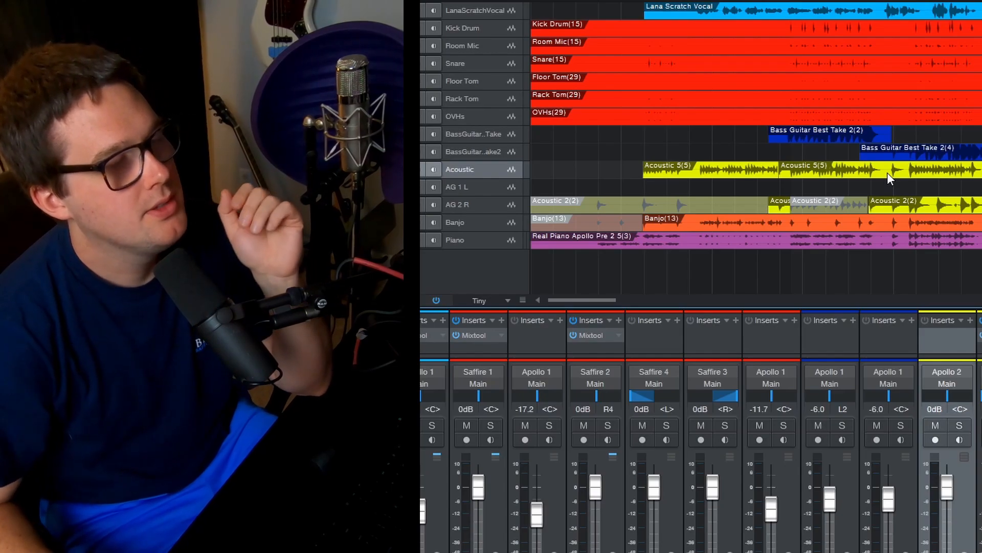
mouse_move(821, 179)
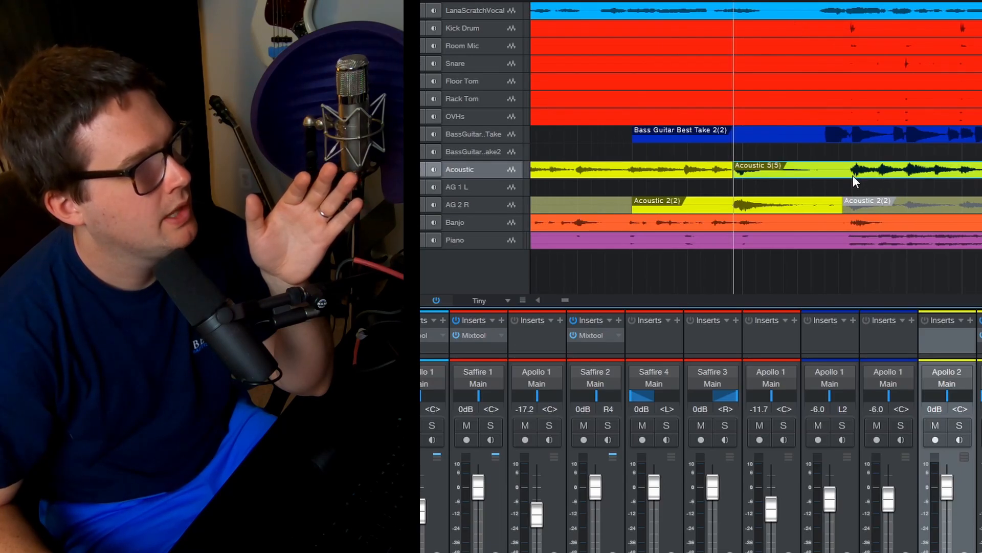
mouse_move(772, 8)
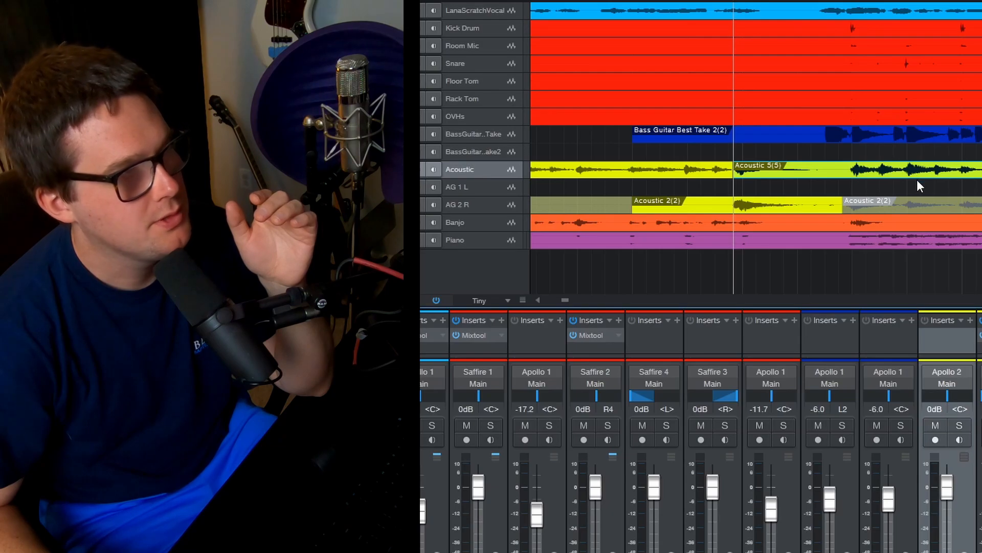
mouse_move(770, 216)
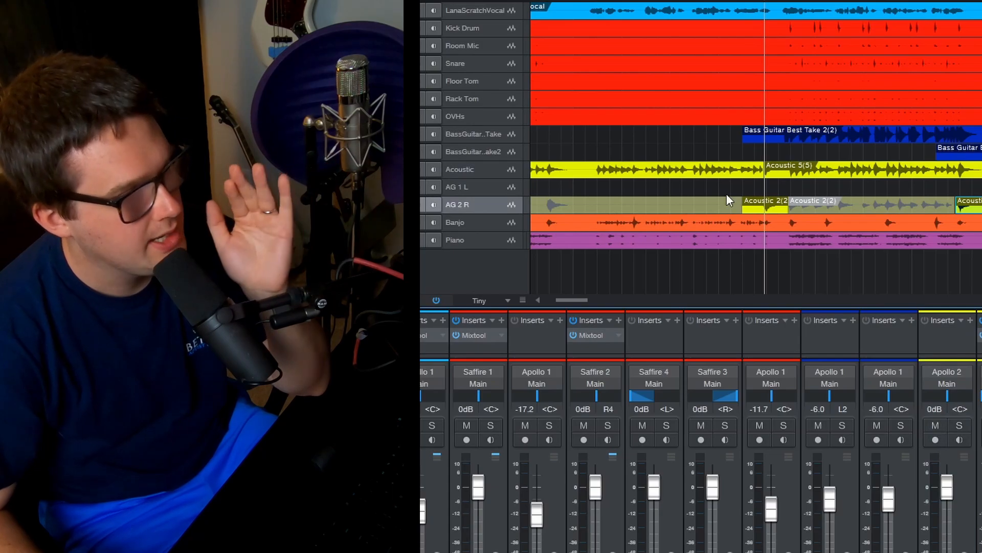
mouse_move(782, 23)
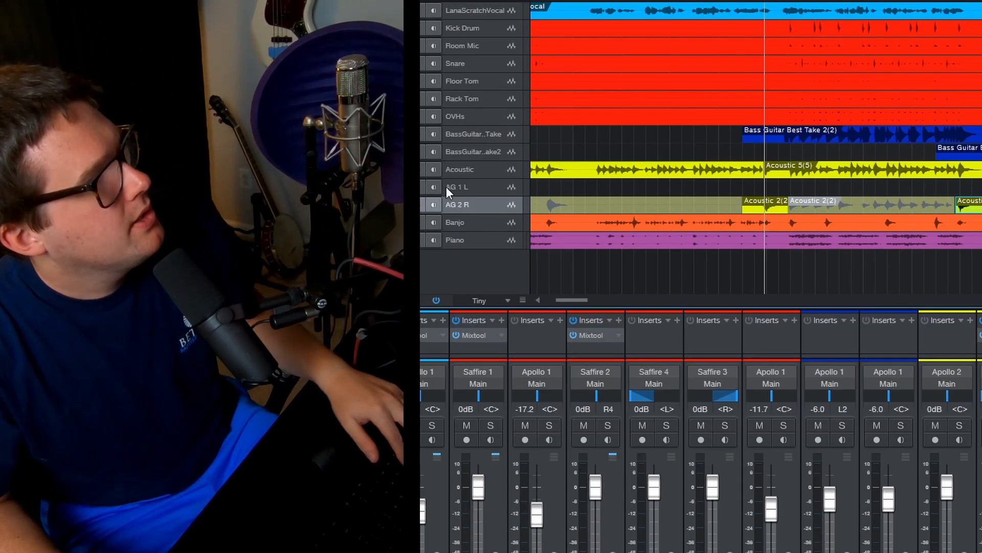
mouse_move(473, 154)
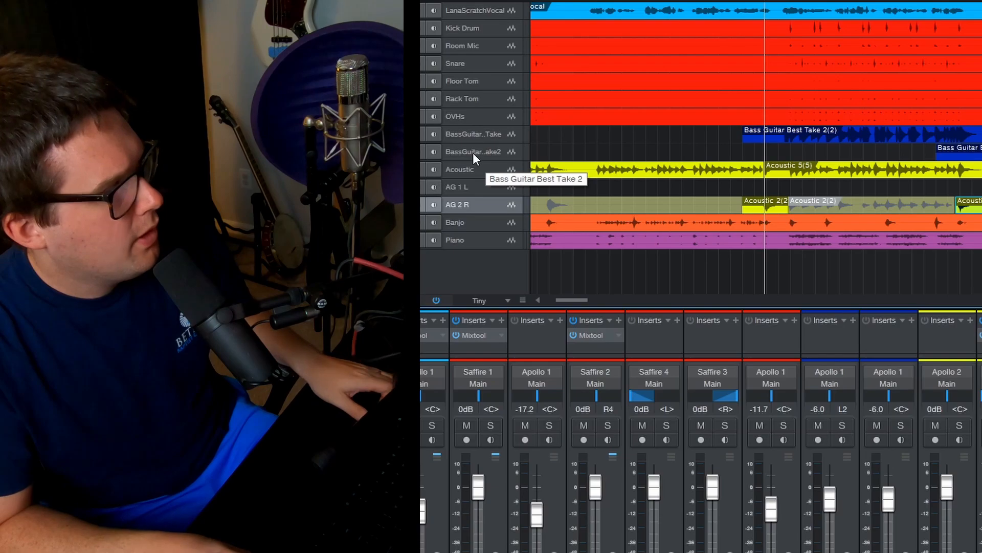
mouse_move(511, 194)
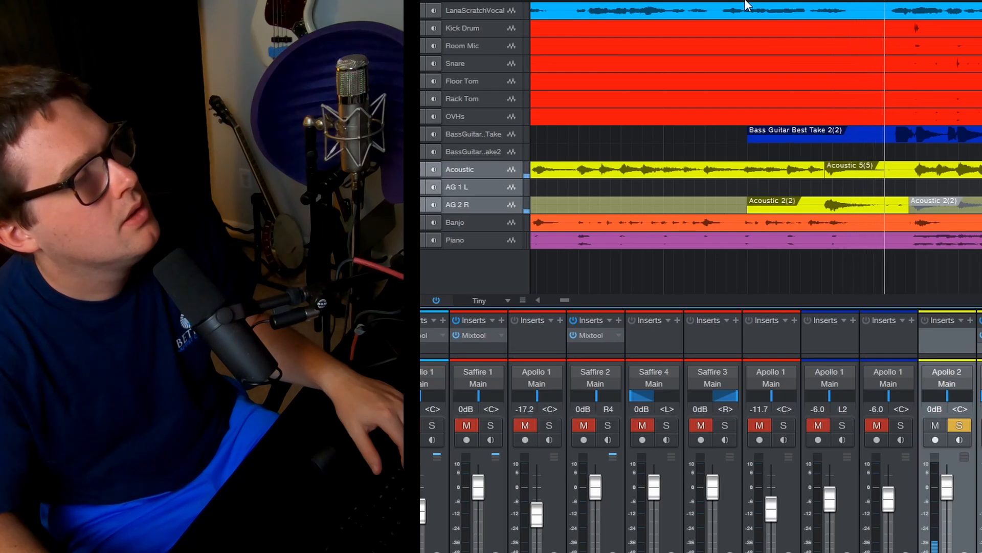
mouse_move(667, 58)
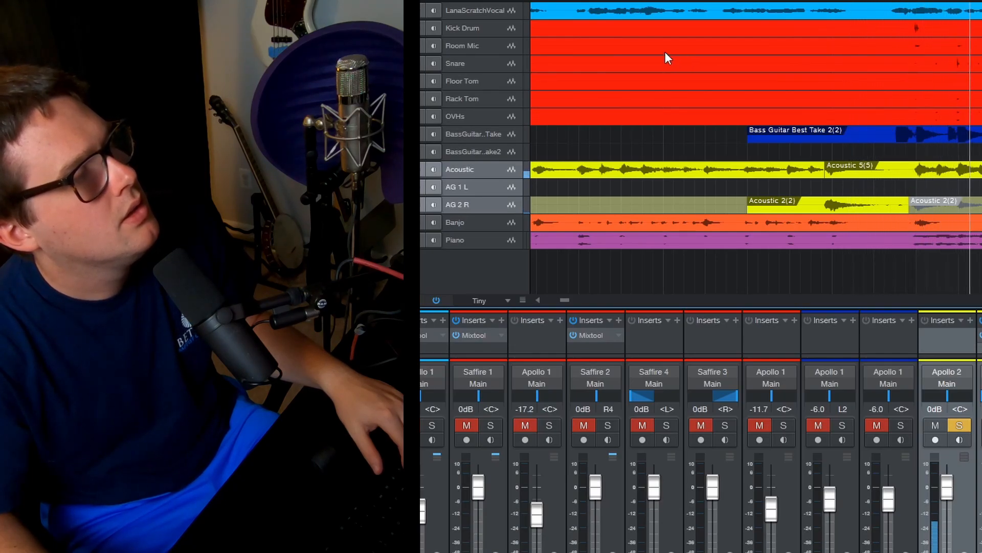
mouse_move(575, 87)
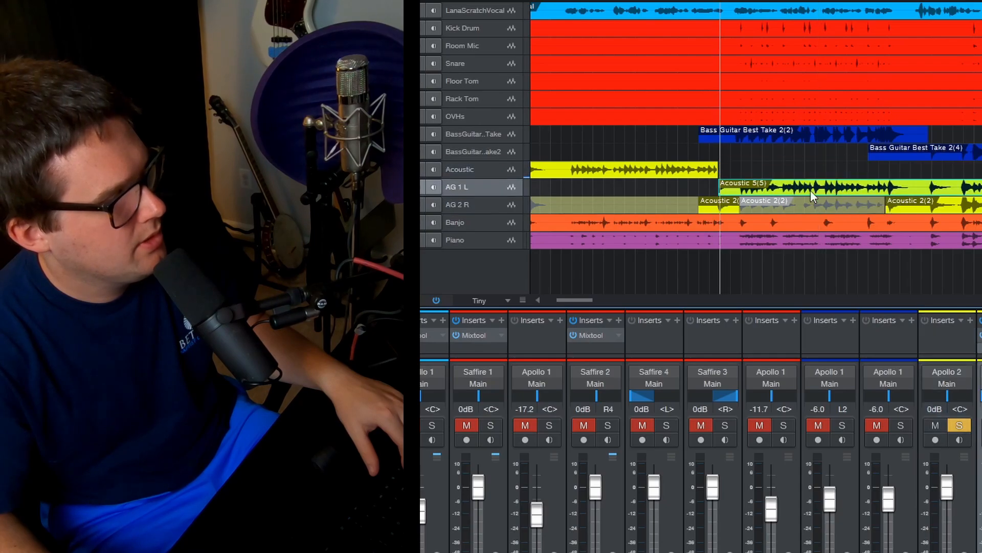
mouse_move(859, 199)
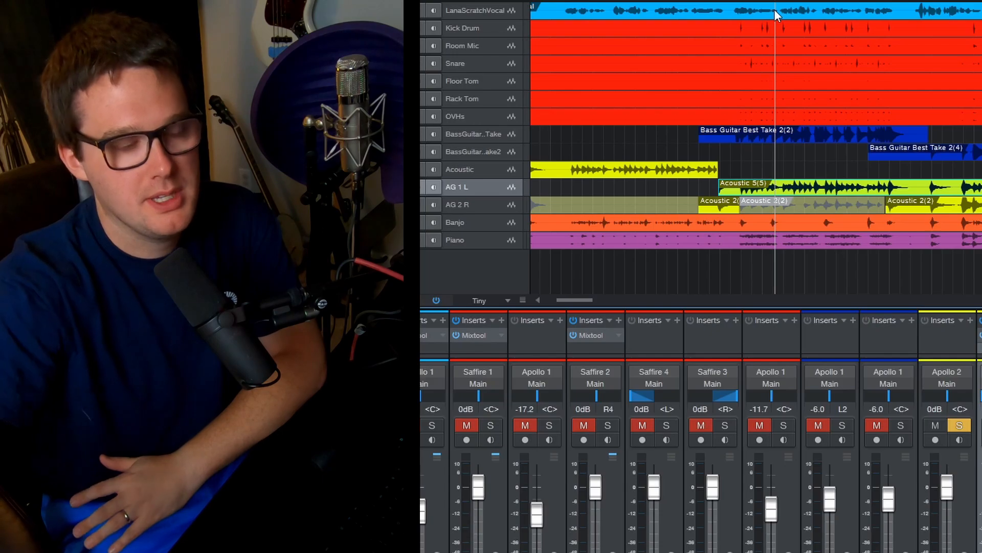
mouse_move(826, 306)
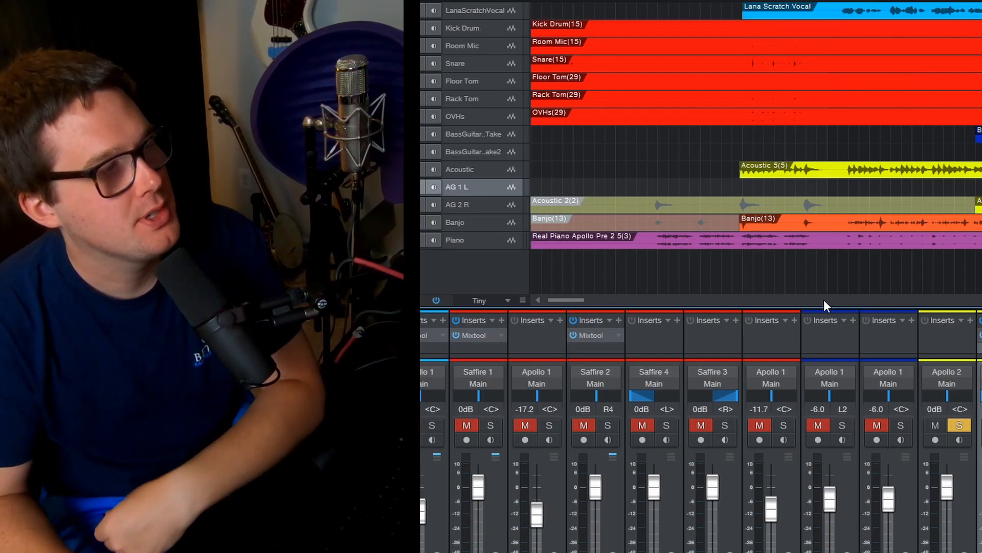
mouse_move(763, 15)
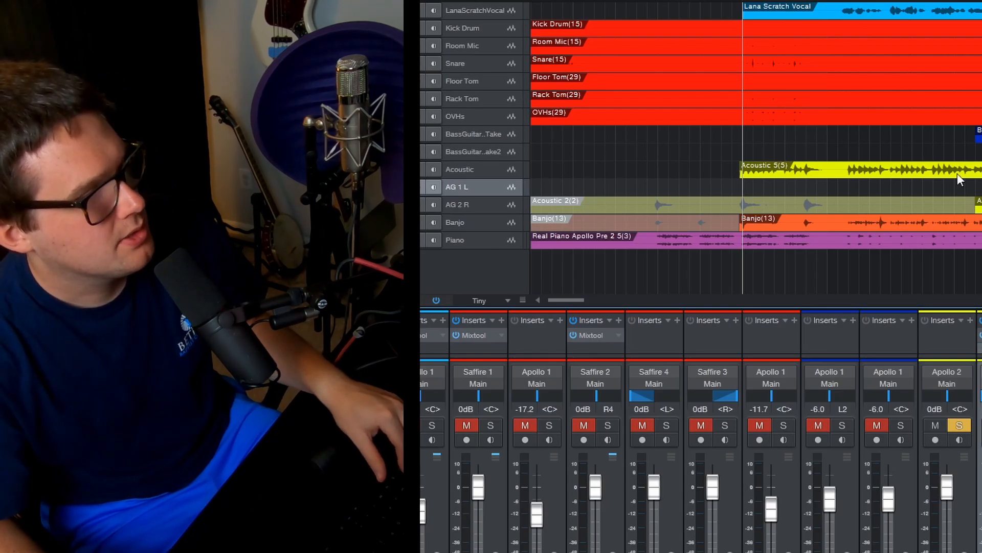
- Scroll the arrangement left while listening to AG 1 L and AG 2 R with the band
scroll(left, 3)
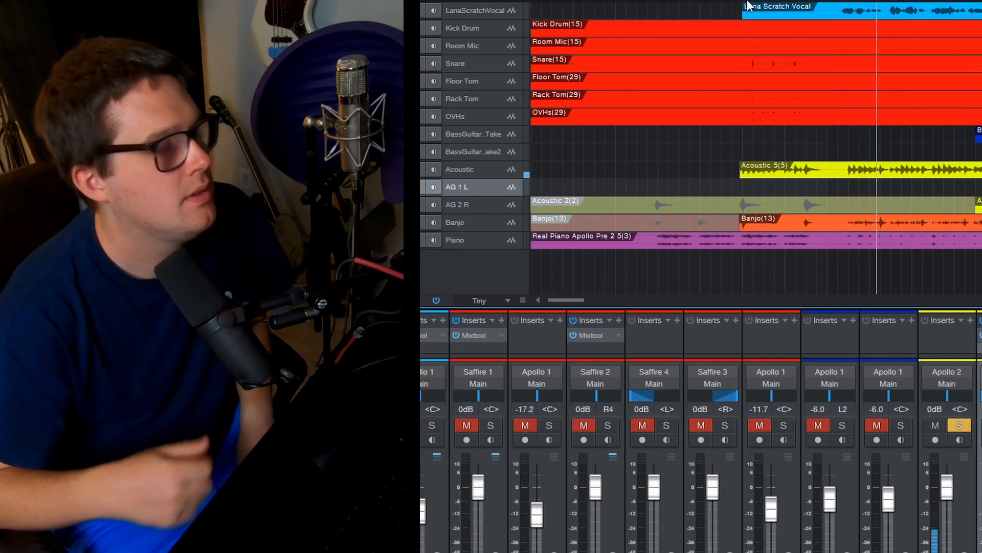
mouse_move(855, 243)
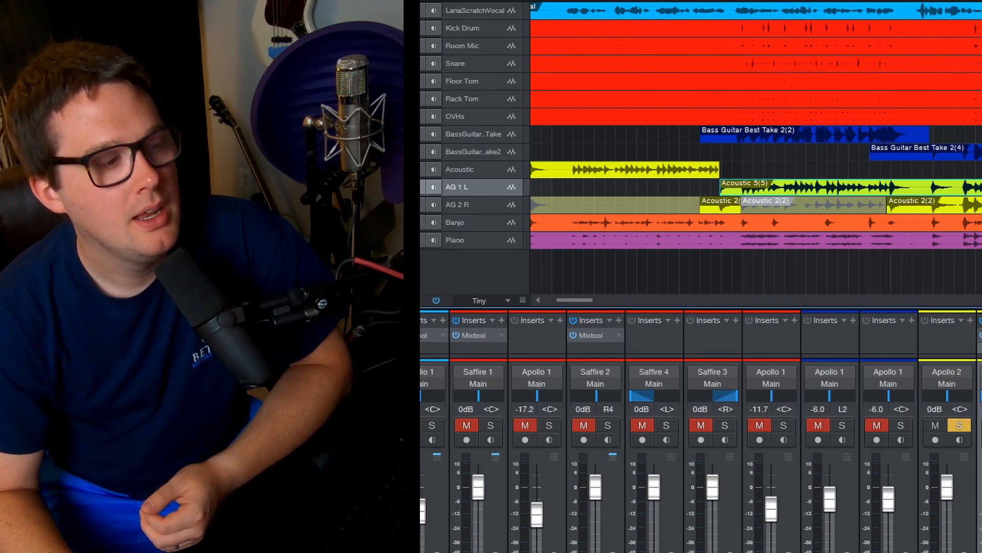
- Scroll the arrangement left and right while the song plays through
scroll(left, 3)
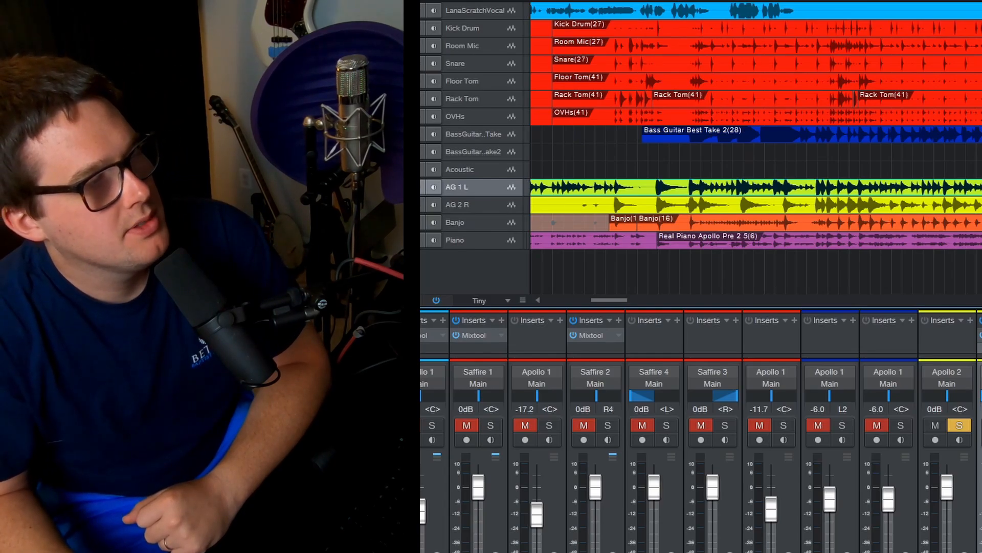
scroll(right, 3)
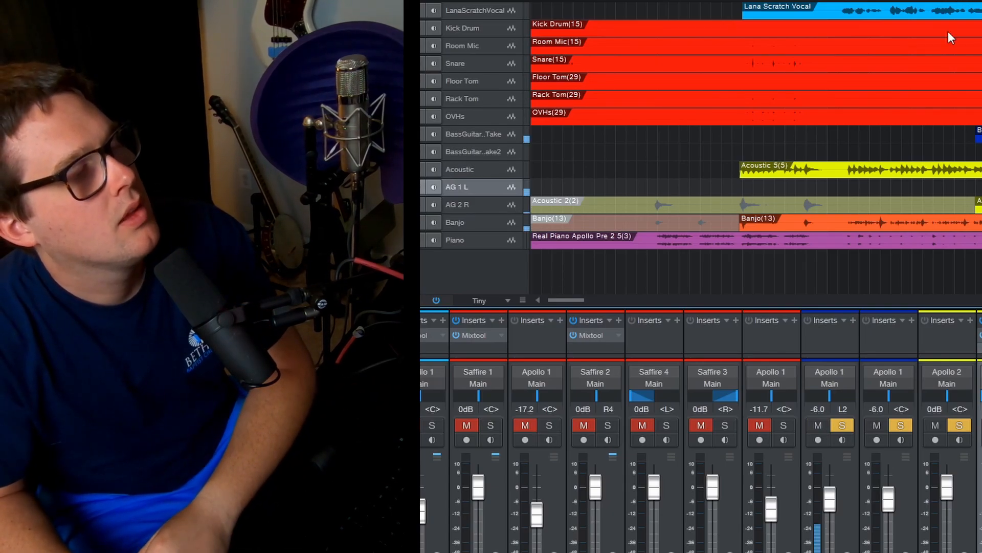
- Scroll the arrangement left while the soloed AG 1 L and AG 2 R tracks play
scroll(left, 3)
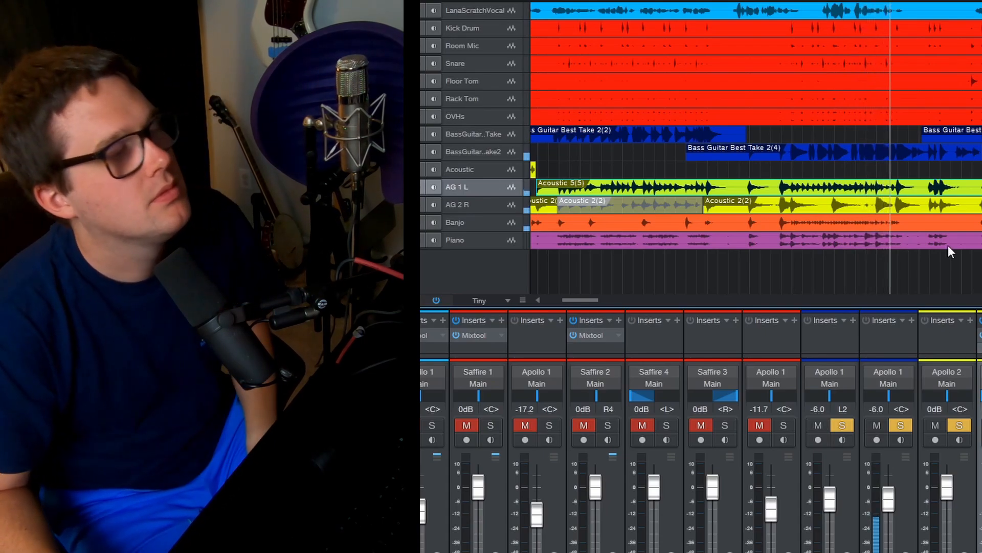
mouse_move(894, 271)
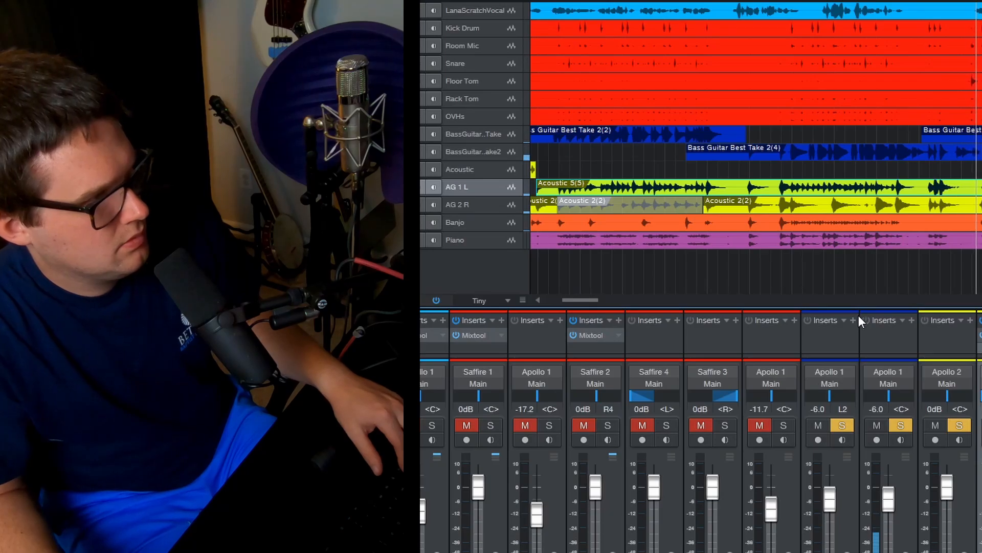
mouse_move(479, 260)
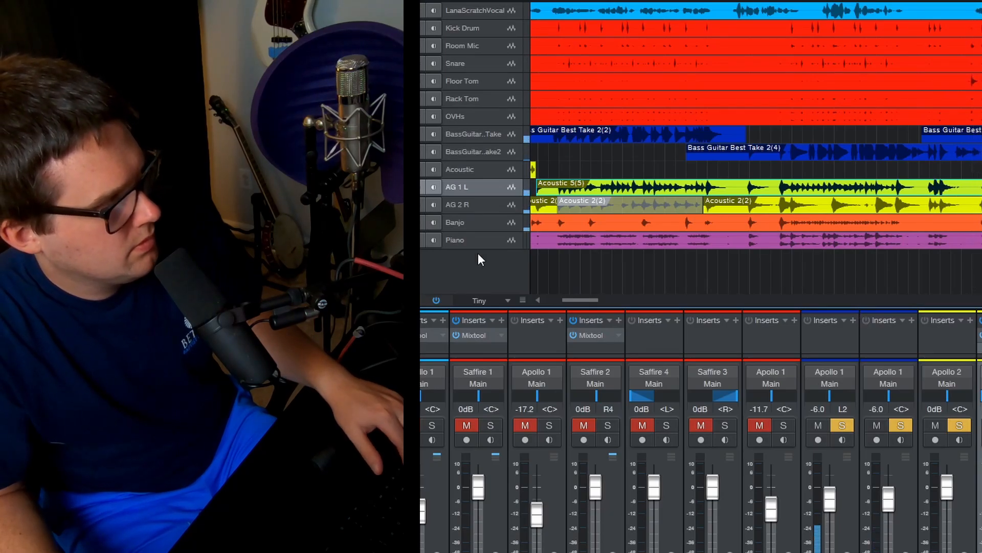
mouse_move(730, 262)
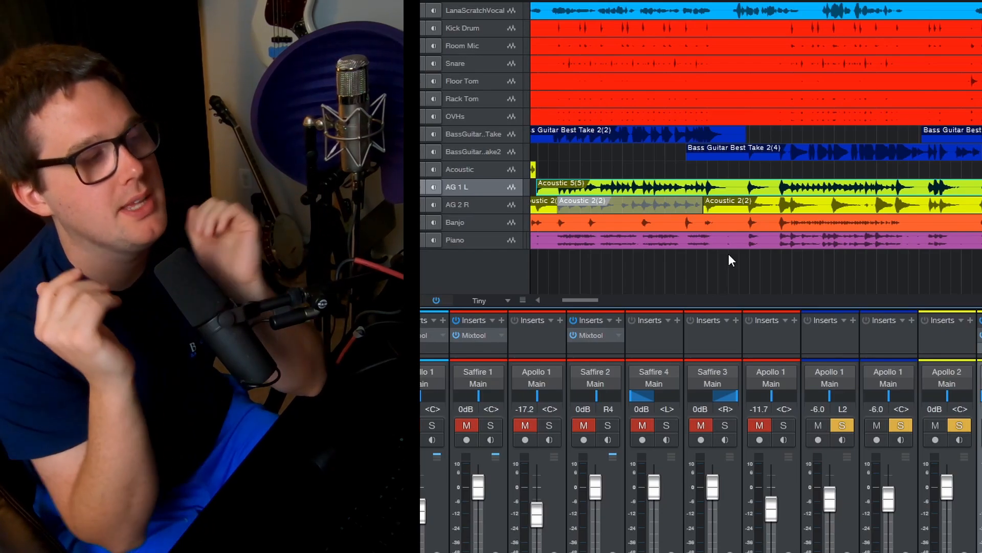
mouse_move(463, 310)
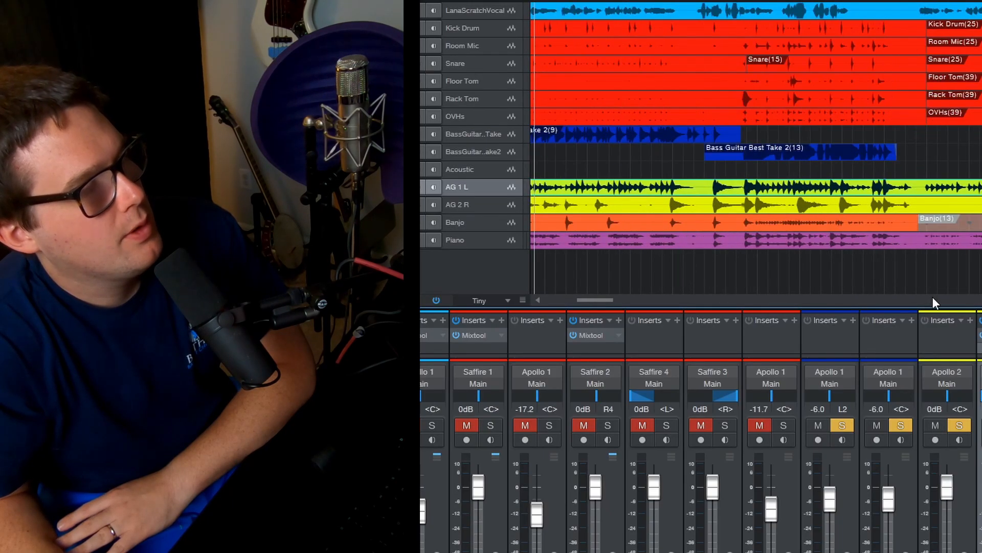
- Scroll the arrangement left while the soloed guitars play from a later section
scroll(left, 3)
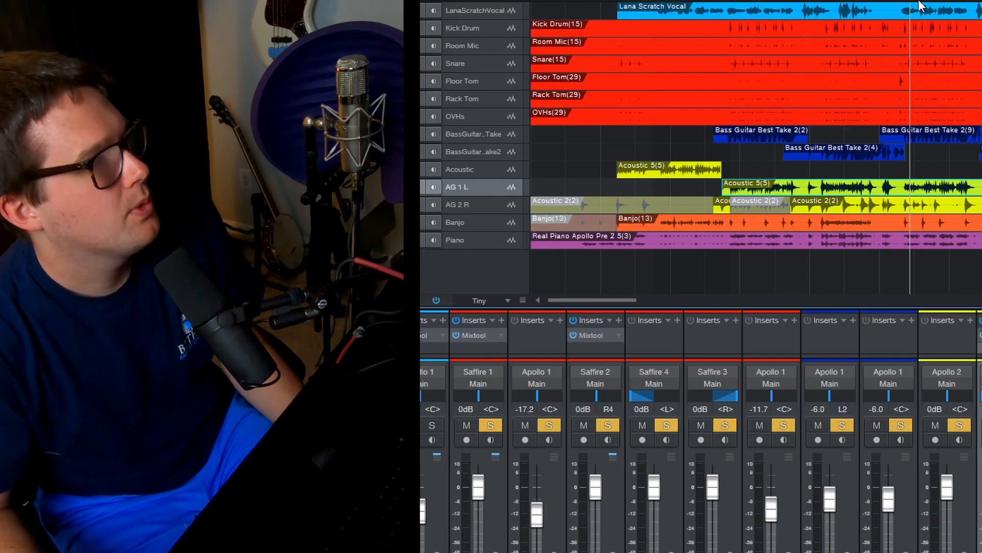
mouse_move(689, 59)
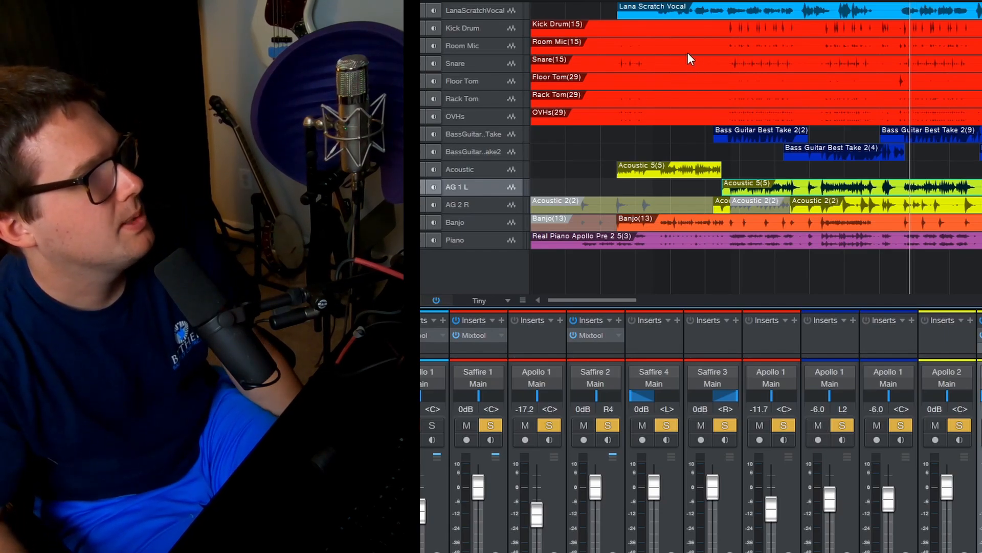
mouse_move(658, 61)
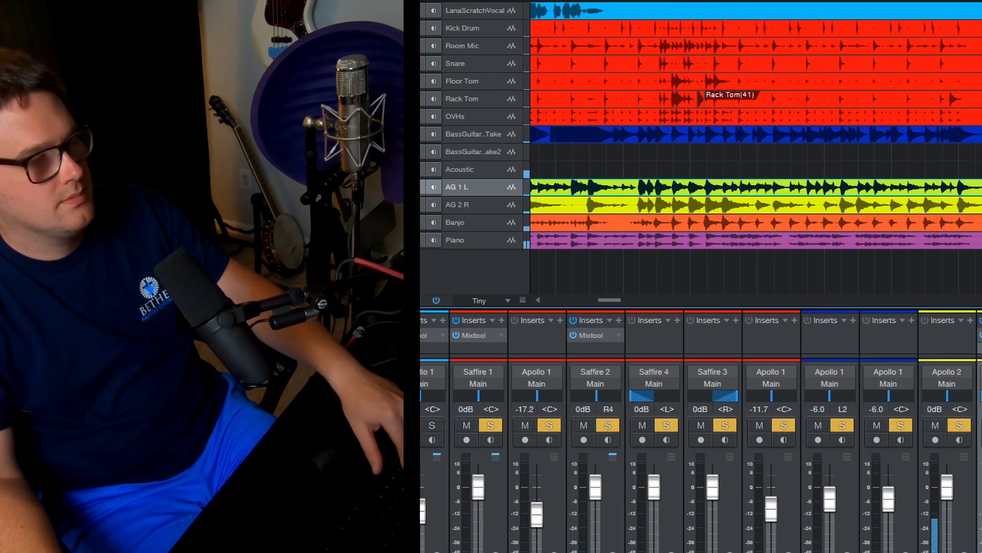
- Scroll right near the song's end and select the original Acoustic track
scroll(right, 3)
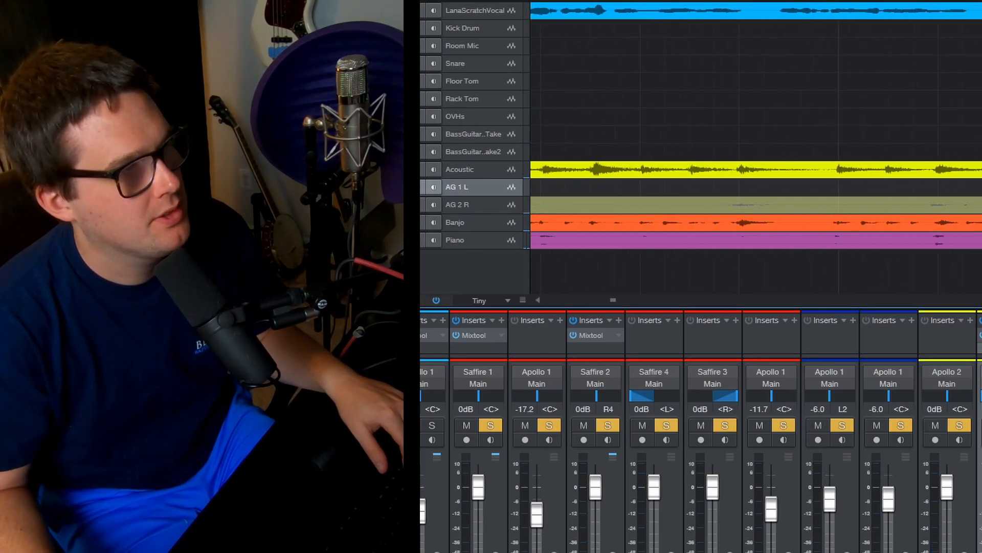
click(459, 170)
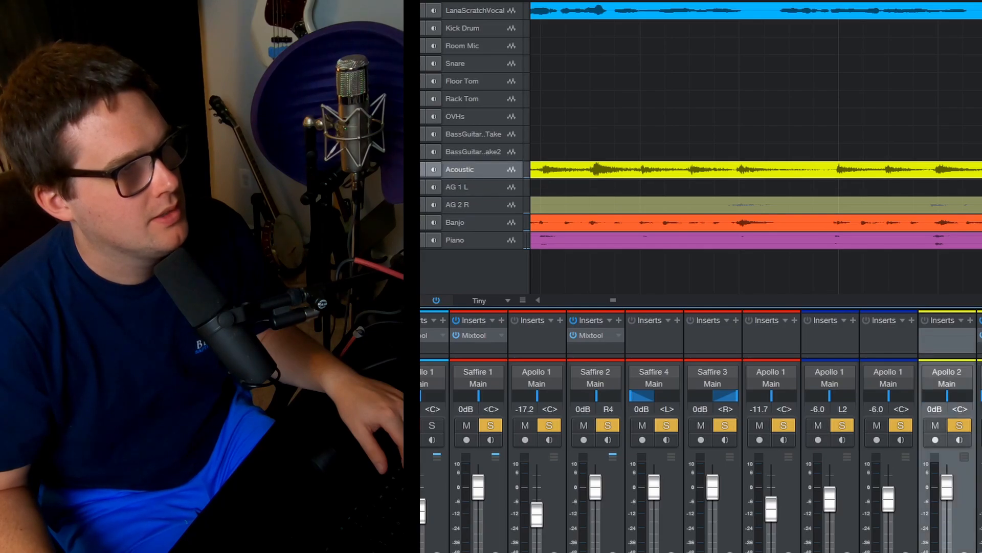